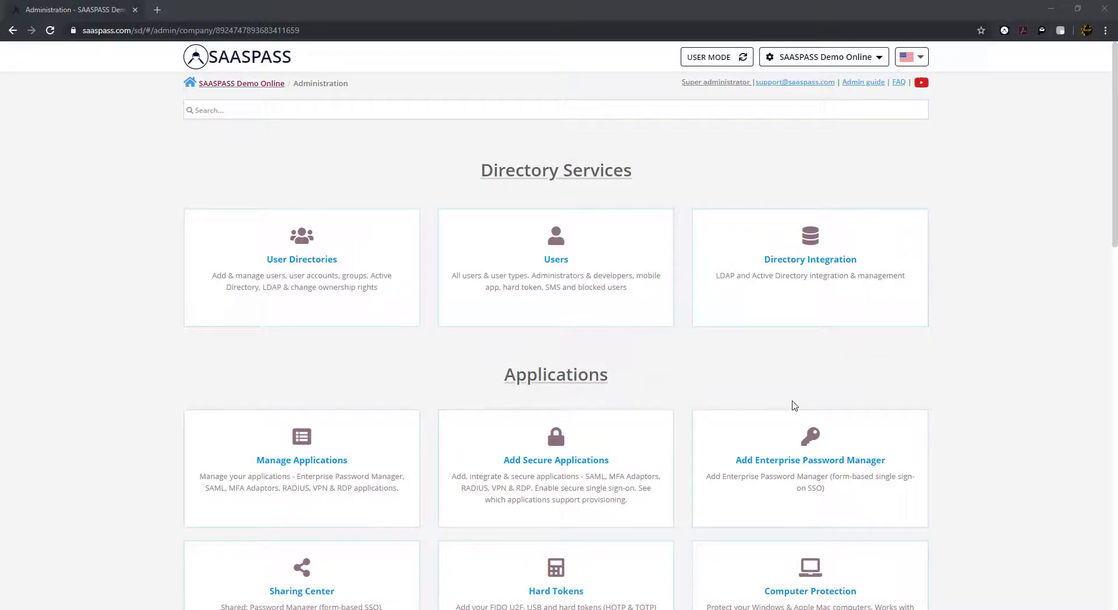
{"action": "mouse_move", "coordinate": [784, 403]}
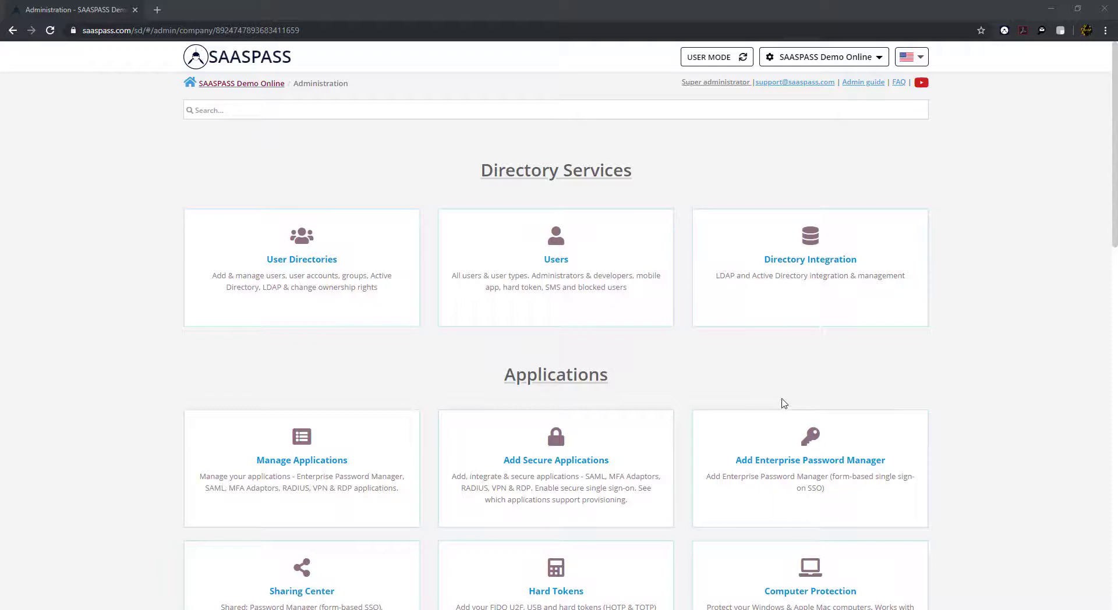
Scroll the Administration dashboard down to the Resources card under Settings and Monitoring
{"action": "scroll", "scroll_direction": "down", "scroll_amount": 3}
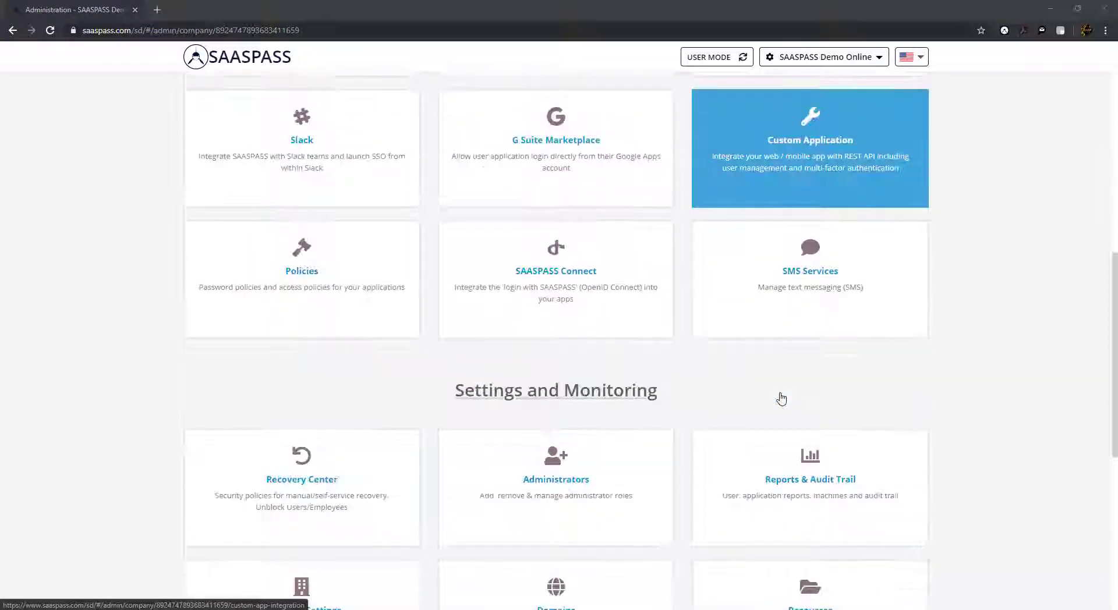
{"action": "scroll", "scroll_direction": "down", "scroll_amount": 3}
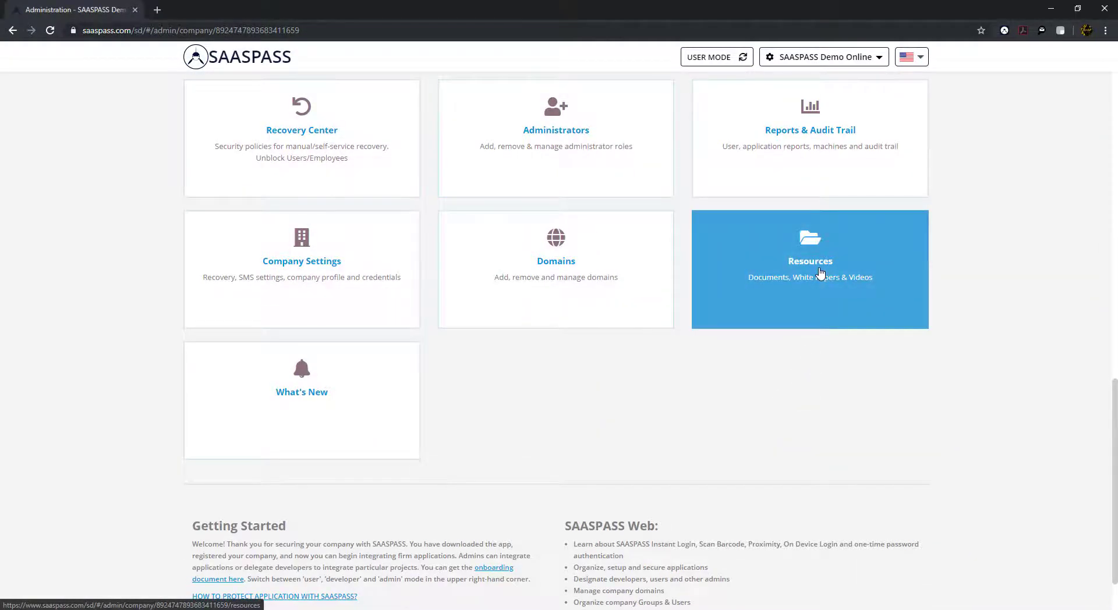
From the Resources page, open the Quick Start Guides for USERS and for ADMINS in new tabs
{"action": "left_click", "coordinate": [810, 269]}
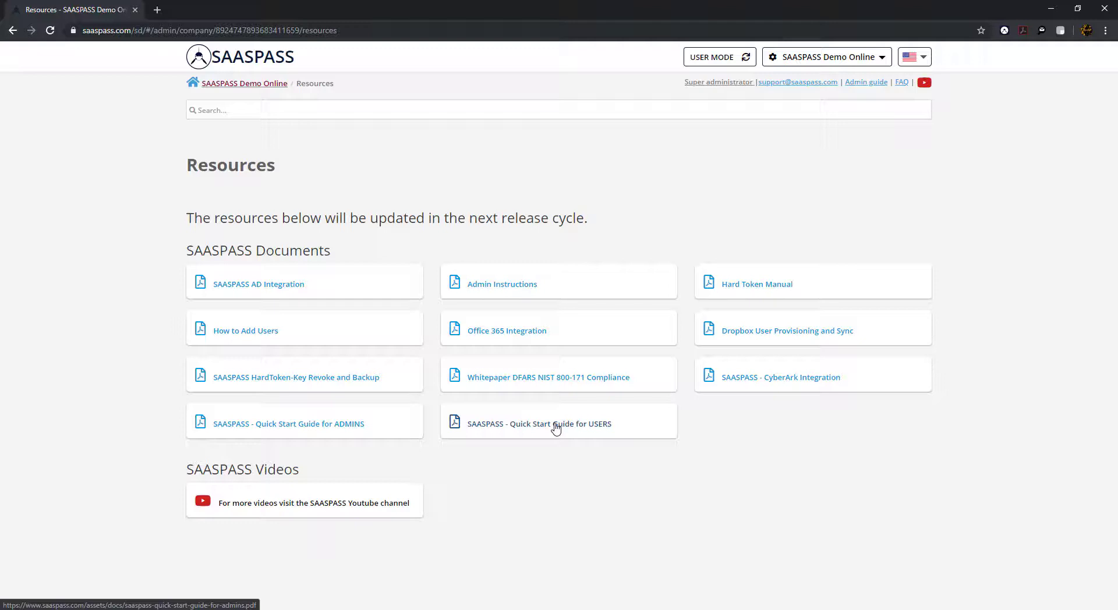
{"action": "mouse_move", "coordinate": [382, 435]}
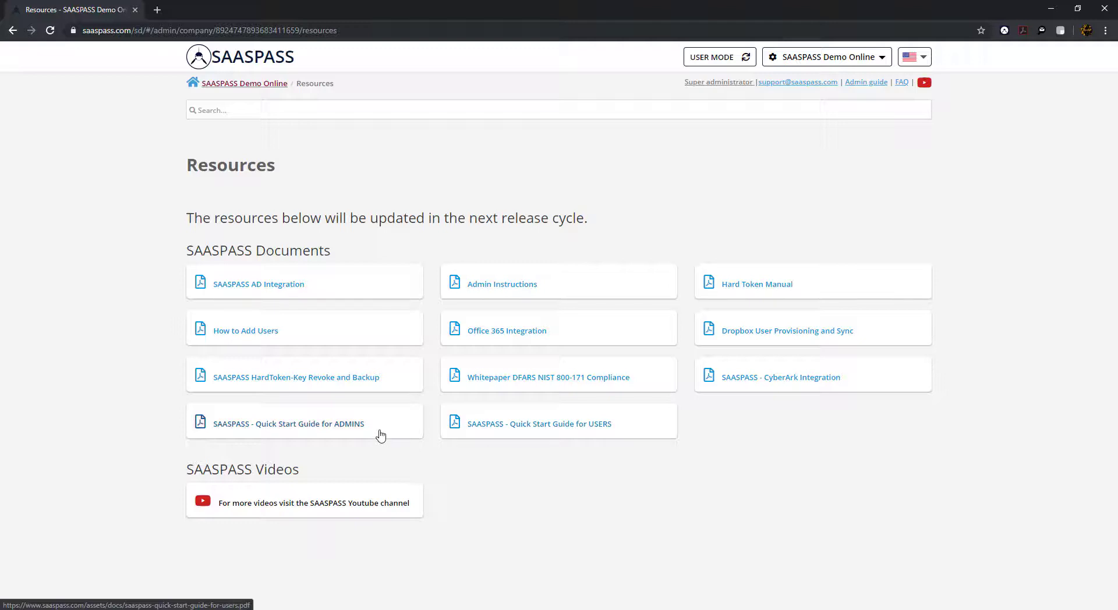
{"action": "mouse_move", "coordinate": [503, 433]}
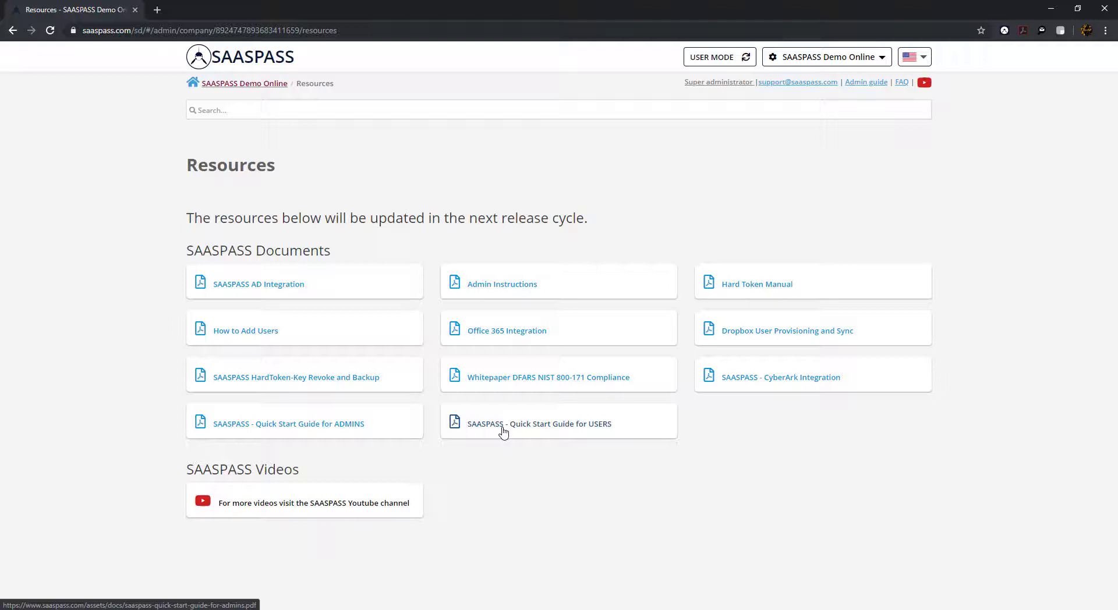
{"action": "left_click", "coordinate": [539, 424]}
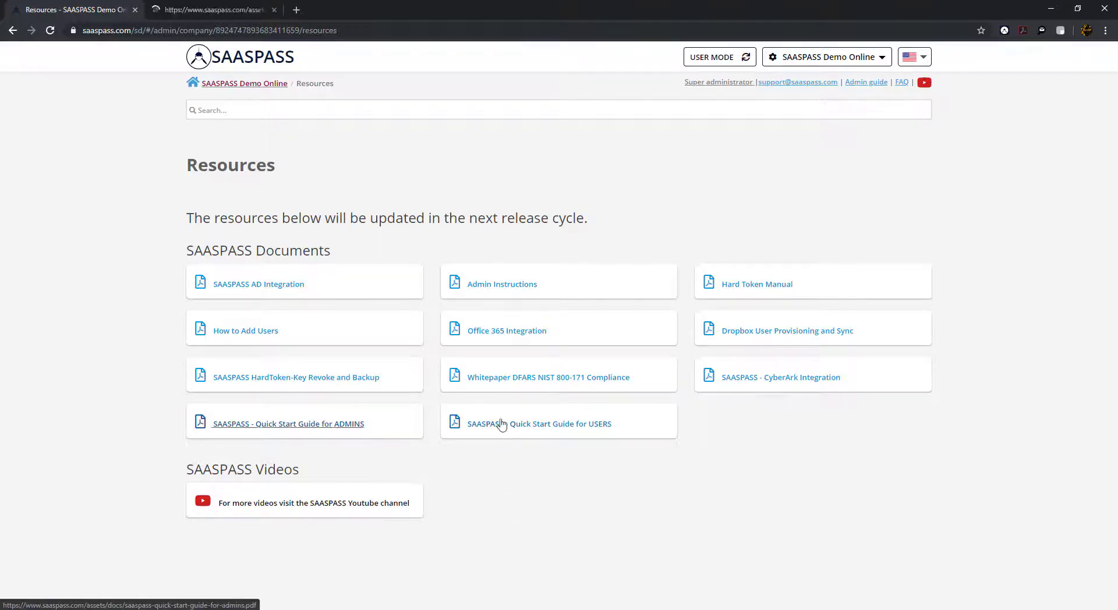
{"action": "left_click", "coordinate": [288, 424]}
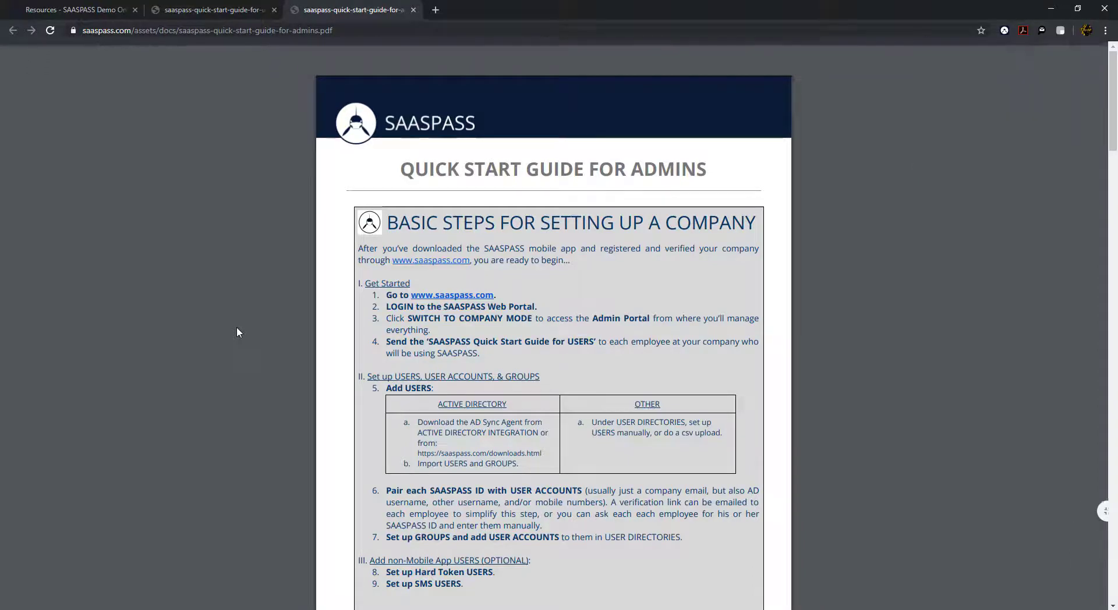
Read the Quick Start Guide for Admins PDF down to its final page 5
{"action": "scroll", "scroll_direction": "down", "scroll_amount": 3}
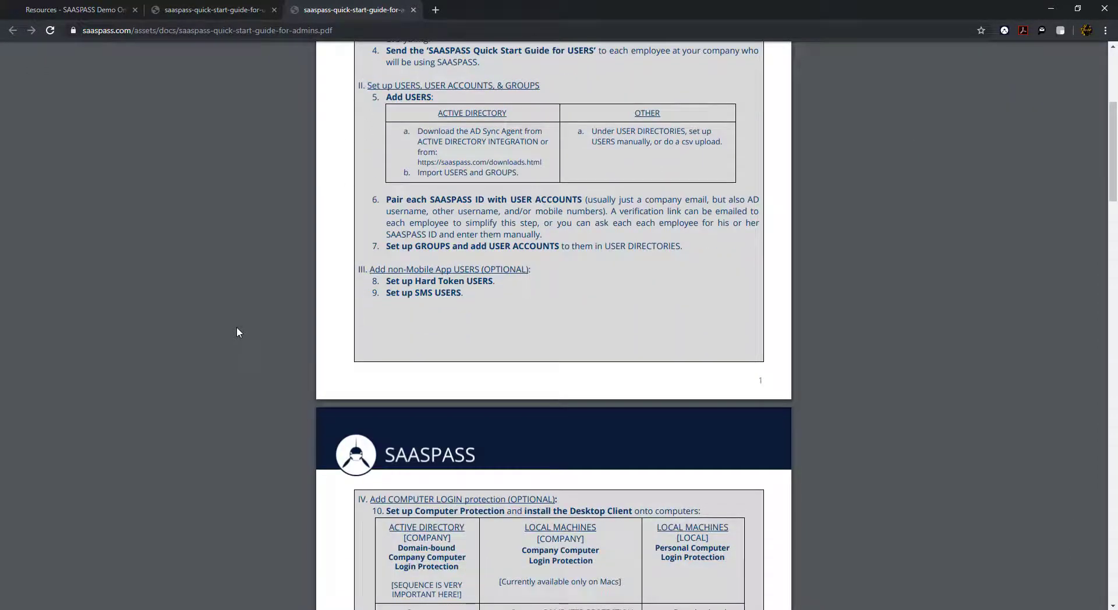
{"action": "scroll", "scroll_direction": "down", "scroll_amount": 3}
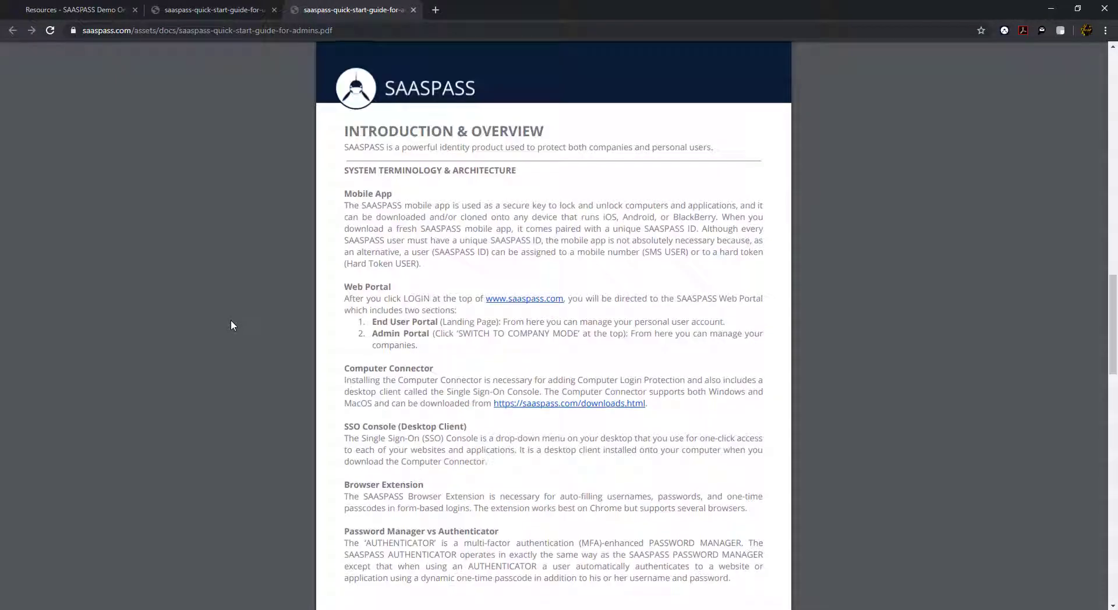
{"action": "scroll", "scroll_direction": "down", "scroll_amount": 3}
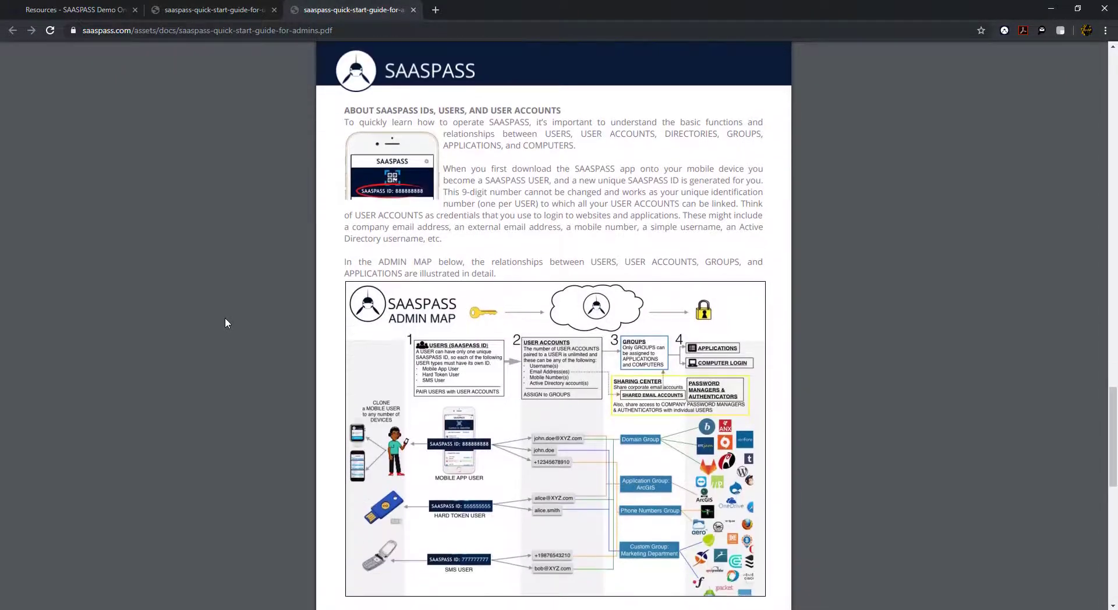
{"action": "scroll", "scroll_direction": "down", "scroll_amount": 3}
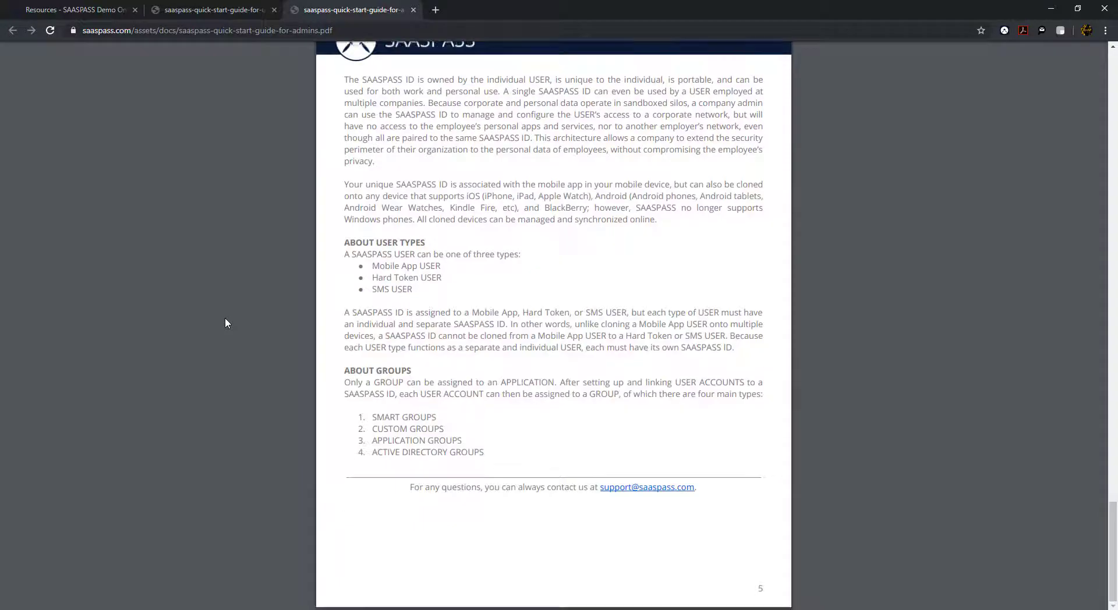
Switch to the Quick Start Guide for Users PDF and read down to page 5
{"action": "left_click", "coordinate": [211, 10]}
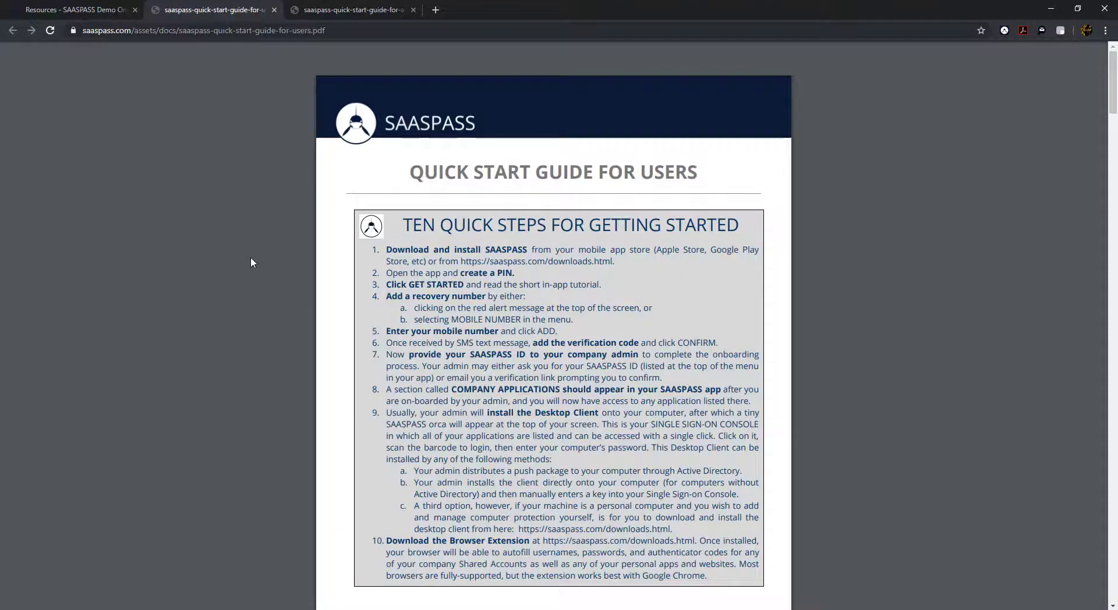
{"action": "scroll", "scroll_direction": "down", "scroll_amount": 3}
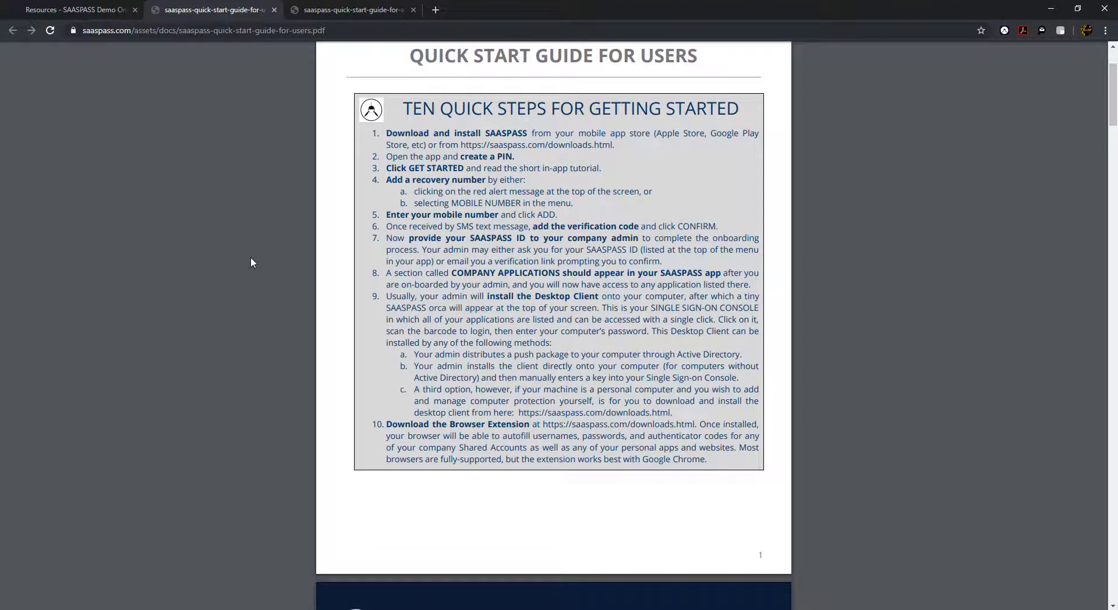
{"action": "scroll", "scroll_direction": "down", "scroll_amount": 3}
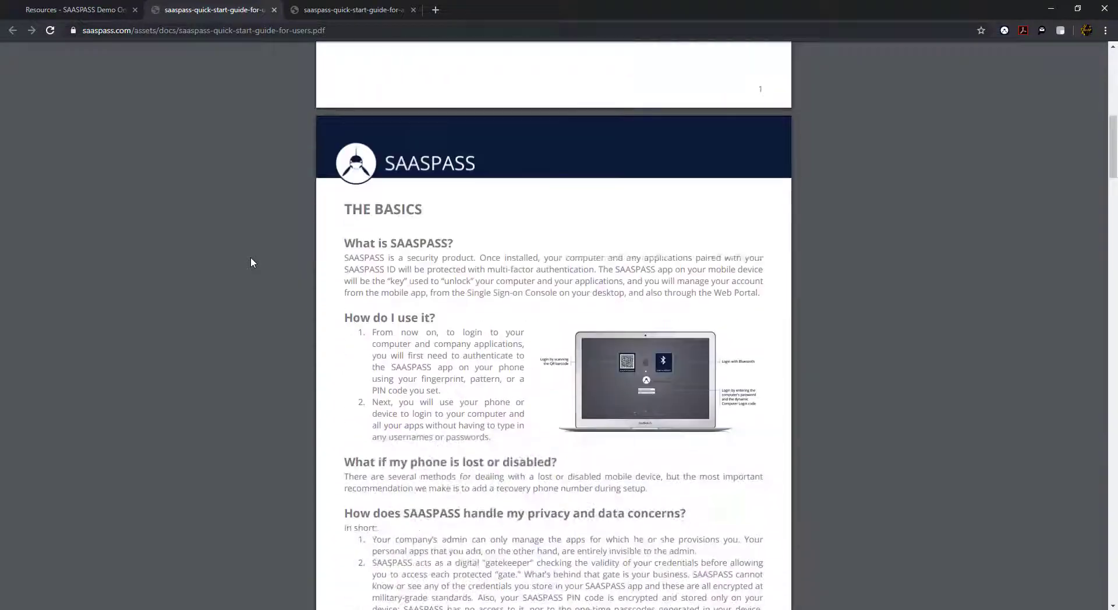
{"action": "scroll", "scroll_direction": "down", "scroll_amount": 3}
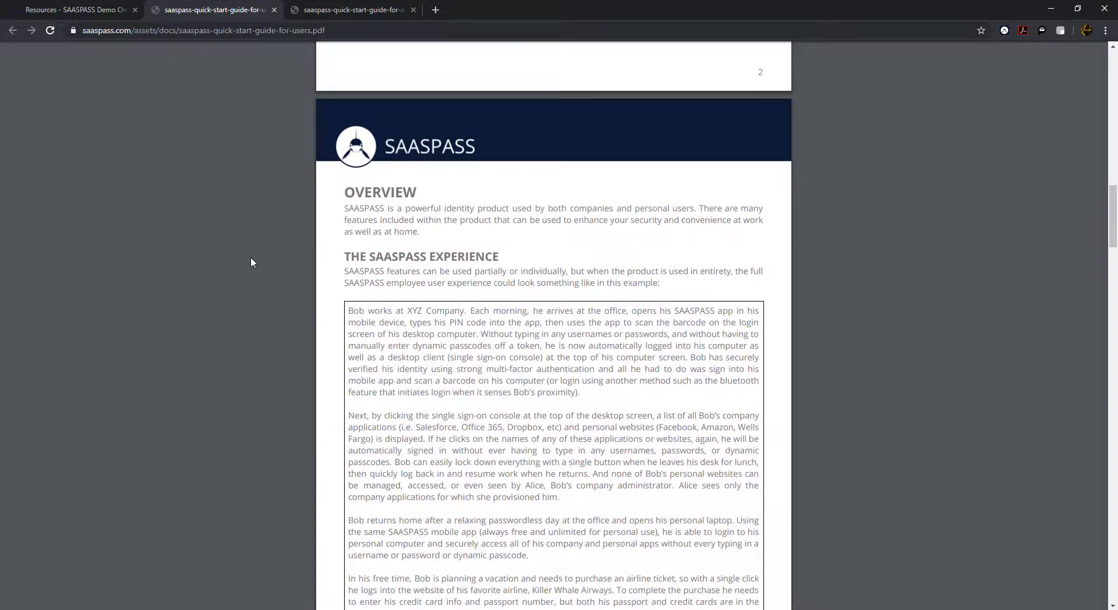
{"action": "scroll", "scroll_direction": "down", "scroll_amount": 3}
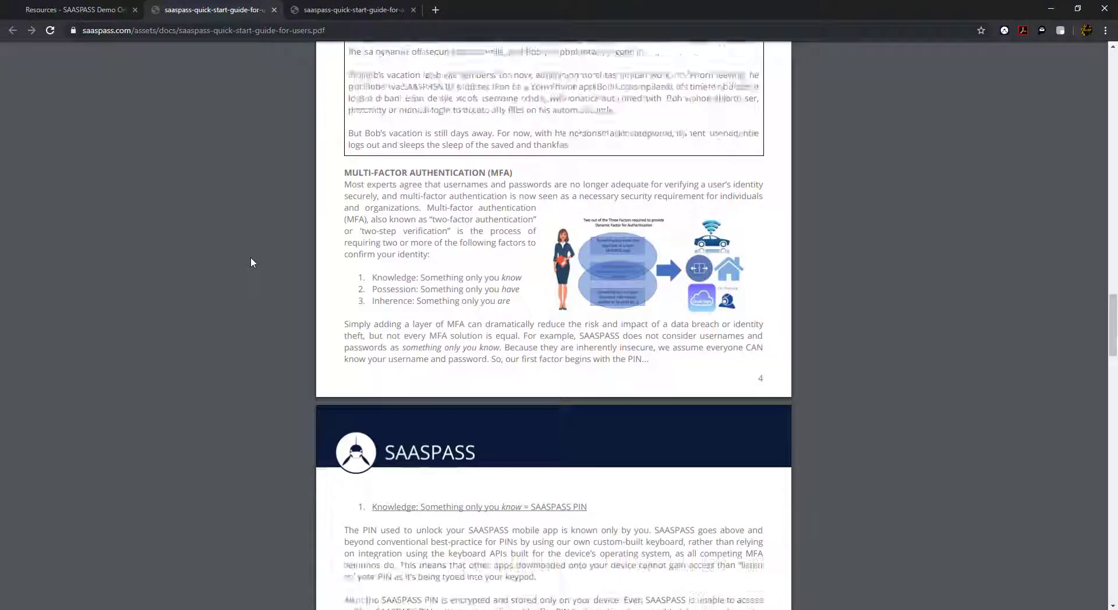
{"action": "scroll", "scroll_direction": "down", "scroll_amount": 3}
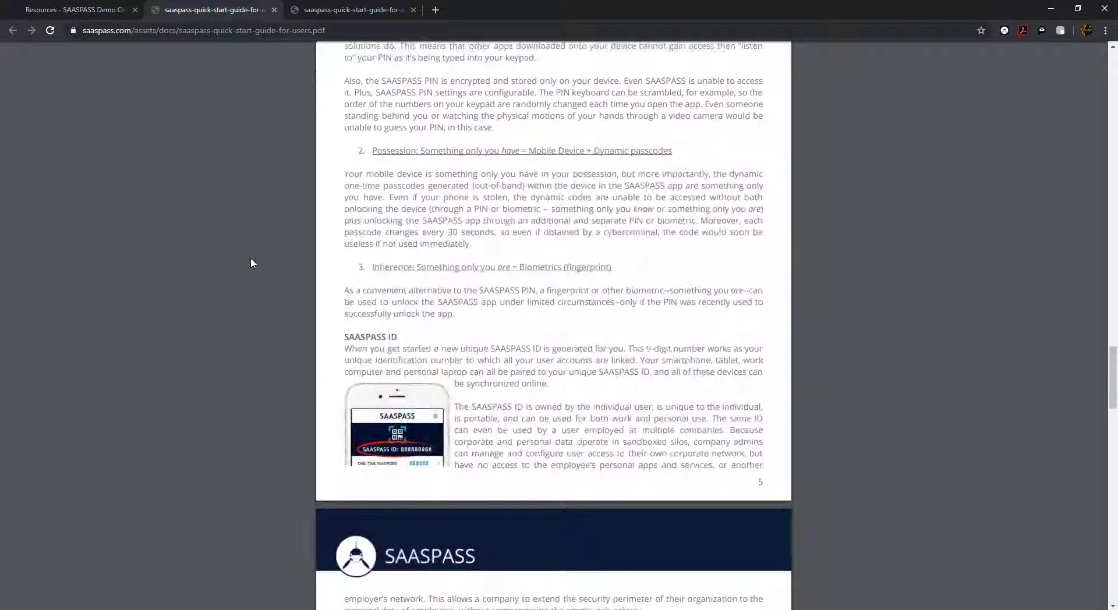